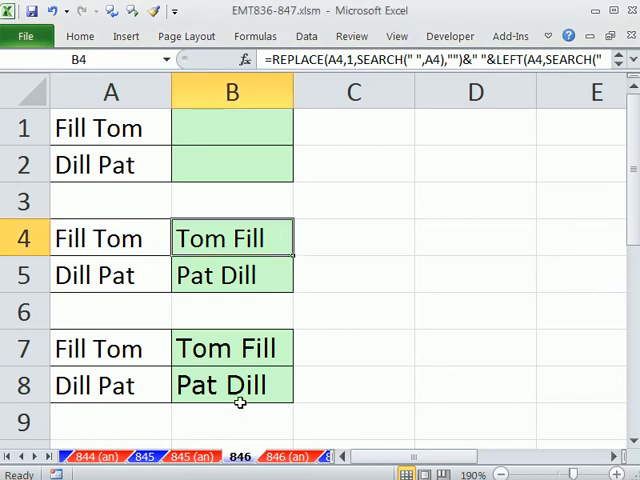
mouse_move(157, 152)
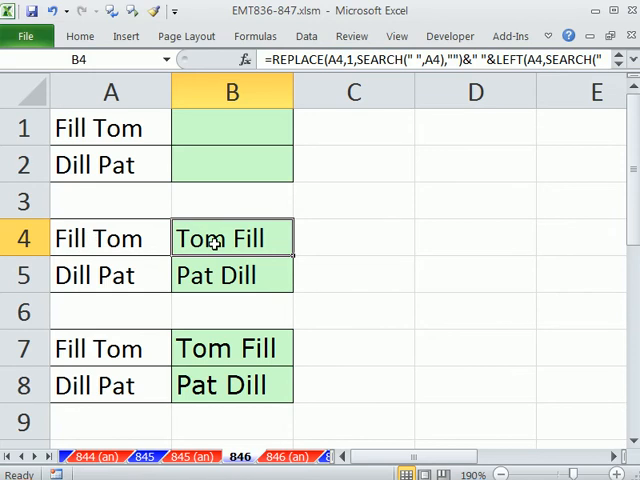
Inspect the existing REPLACE formulas in B4 and B7 without changing them
double_click(231, 238)
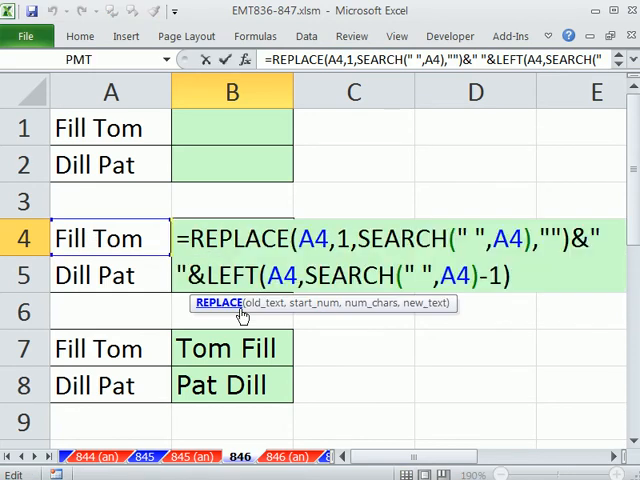
key(Enter)
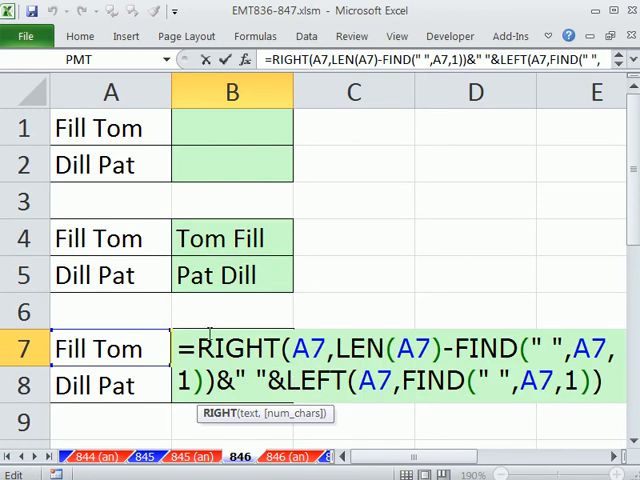
key(Enter)
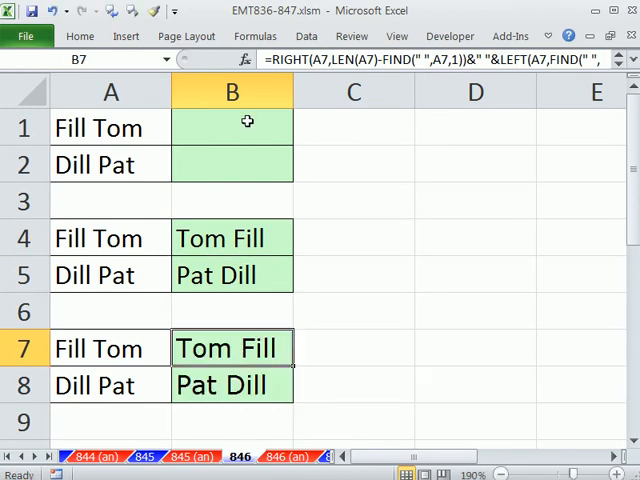
Start the formula =MID(A1&" "&A1 in B1, clicking A1 for references
click(232, 128)
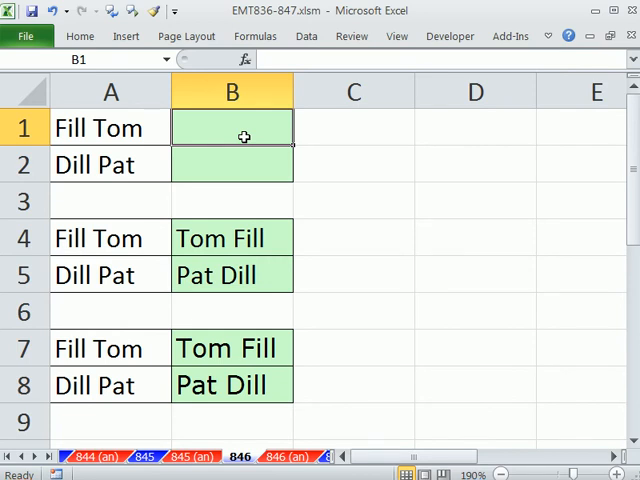
text(=MID()
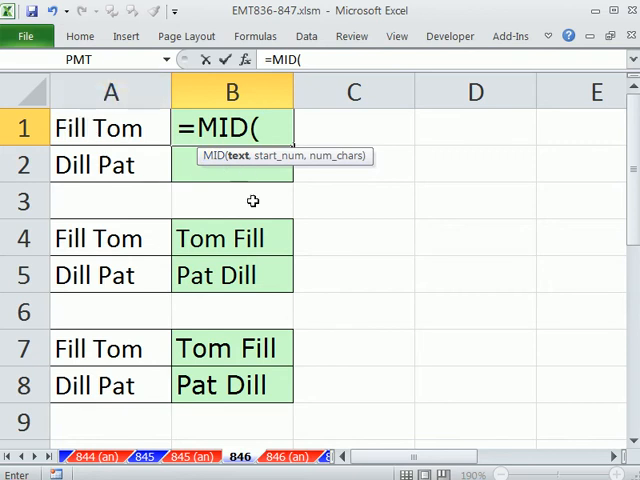
mouse_move(254, 204)
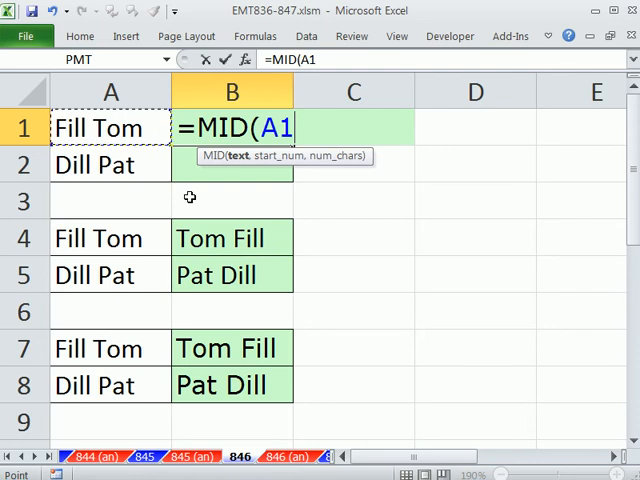
text(&)
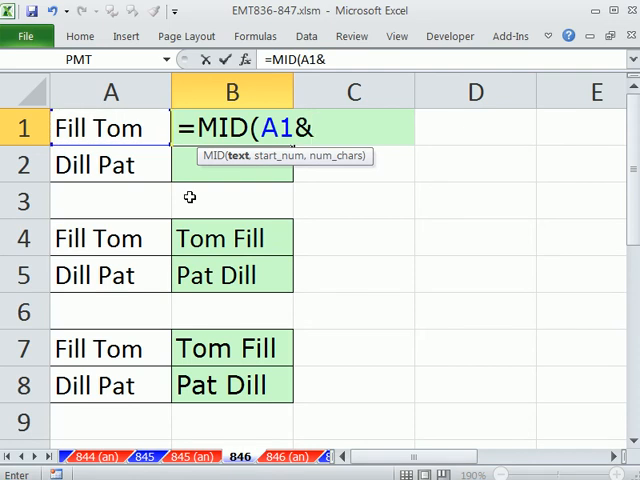
text(" ")
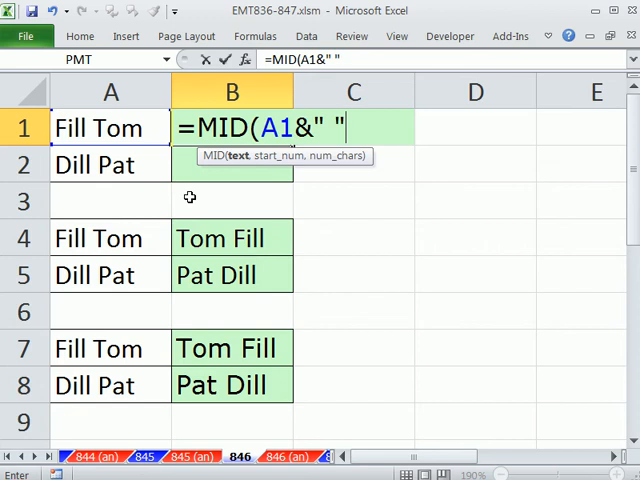
text(&)
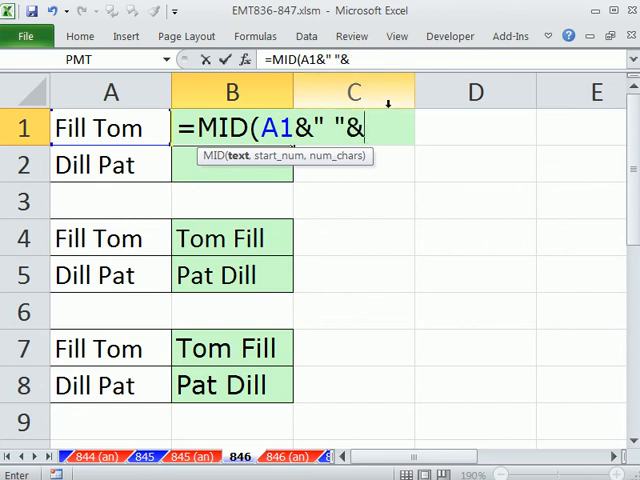
click(110, 127)
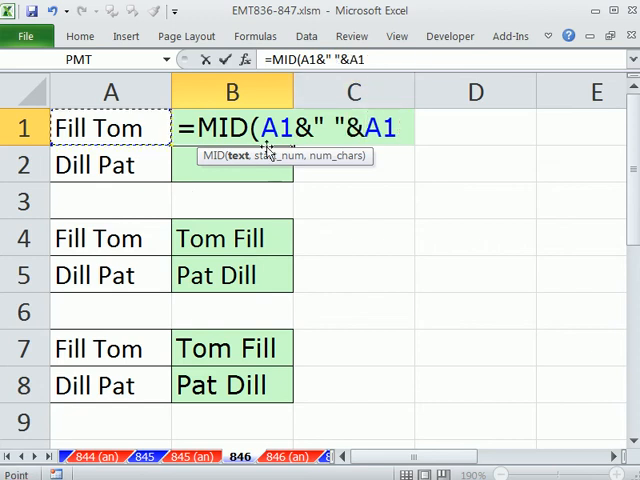
double_click(283, 128)
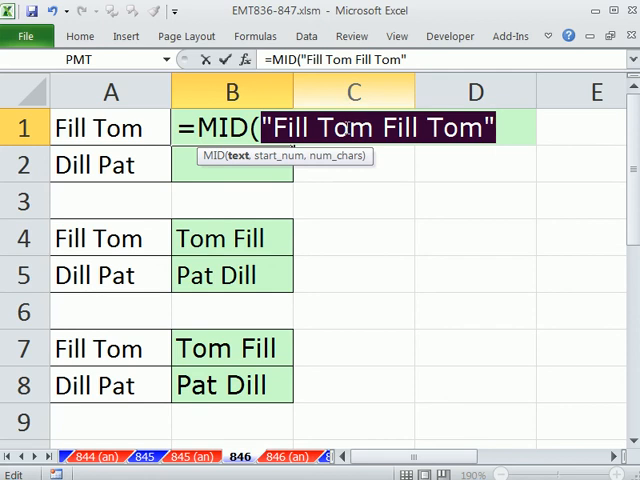
mouse_move(385, 145)
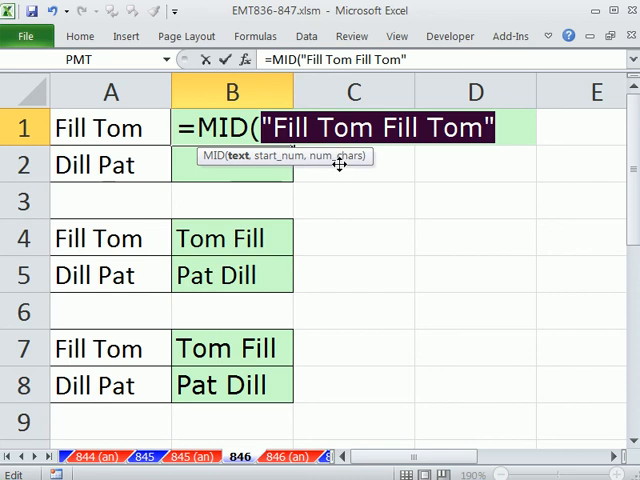
mouse_move(290, 162)
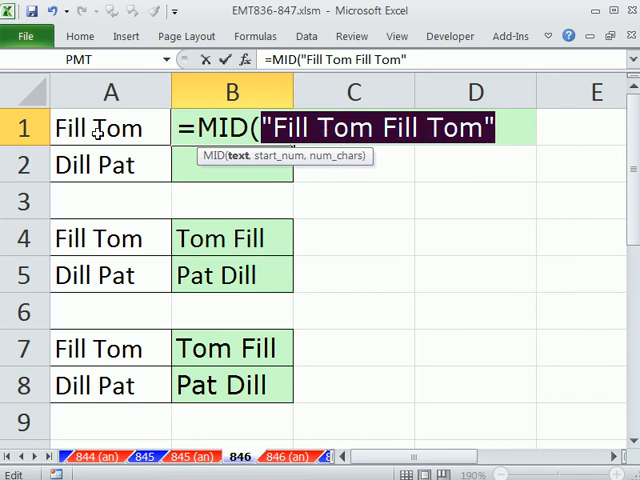
mouse_move(331, 163)
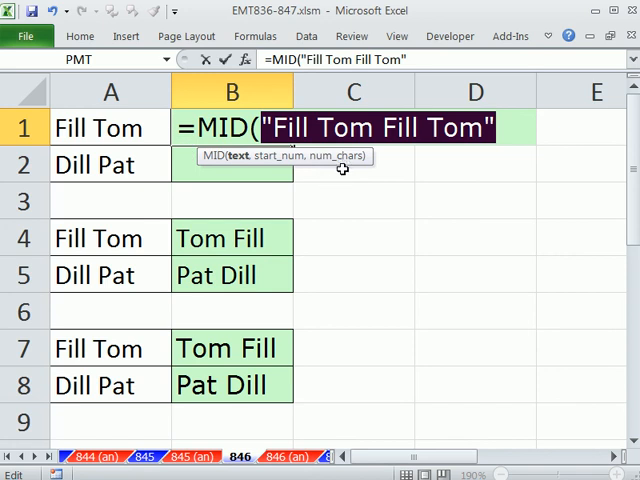
text(A1&" "&A1)
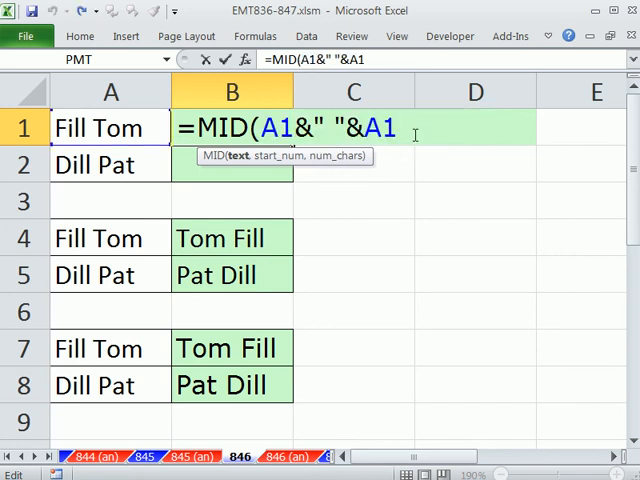
Complete the formula with SEARCH(" ",A1)+1 and LEN(A1), enter it in B1:B2, and check B2
text(,s)
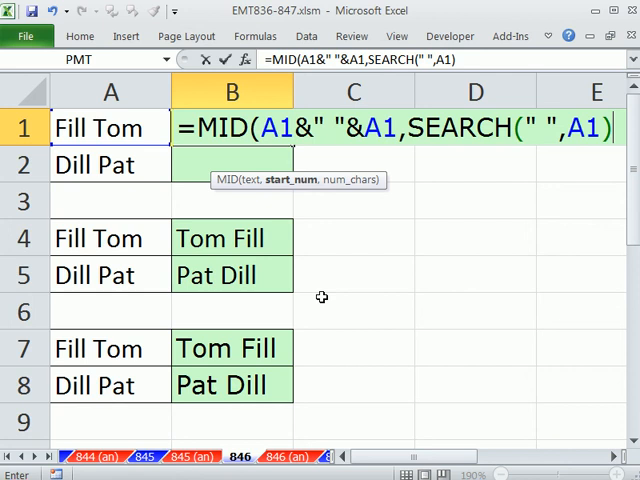
text(+1)
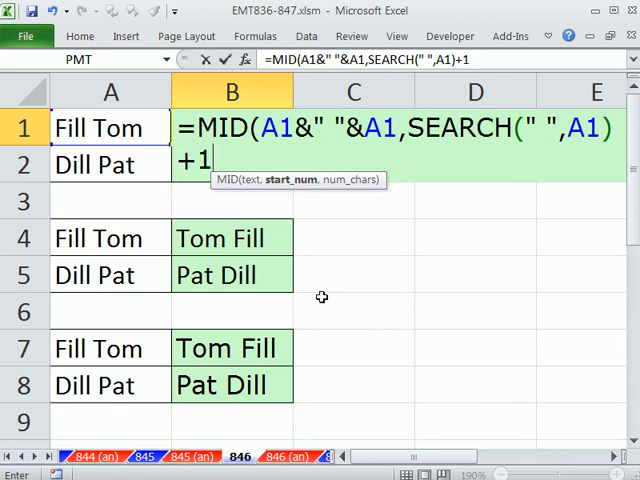
text(,)
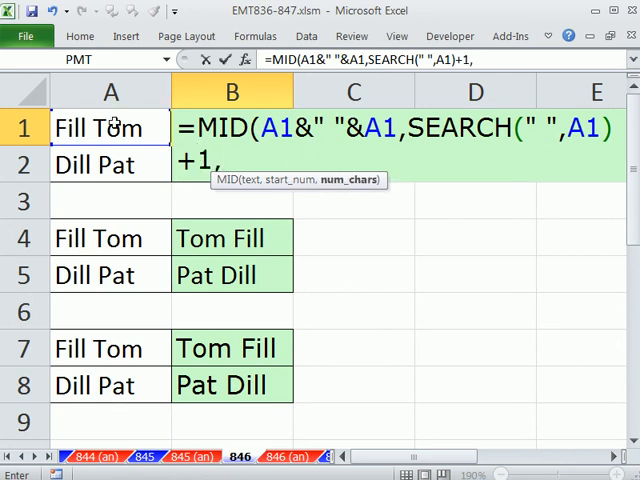
text(len)
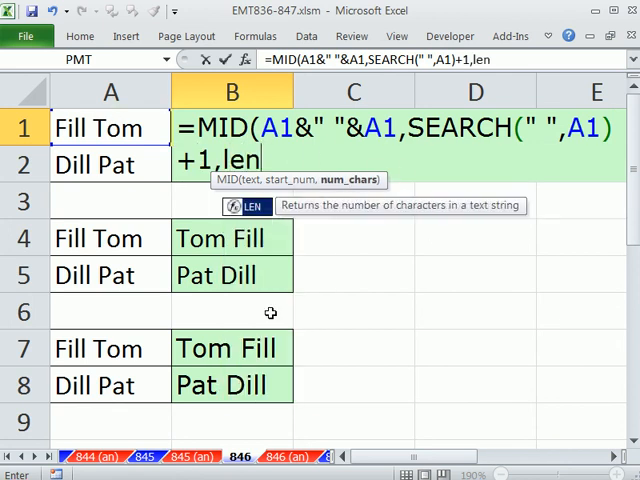
text((A1)
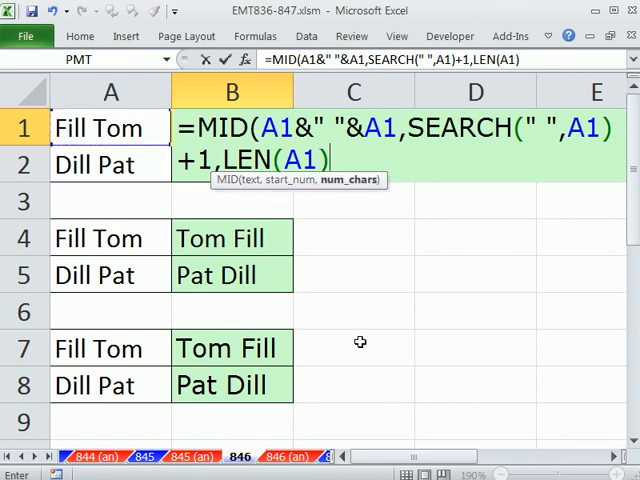
key(Enter)
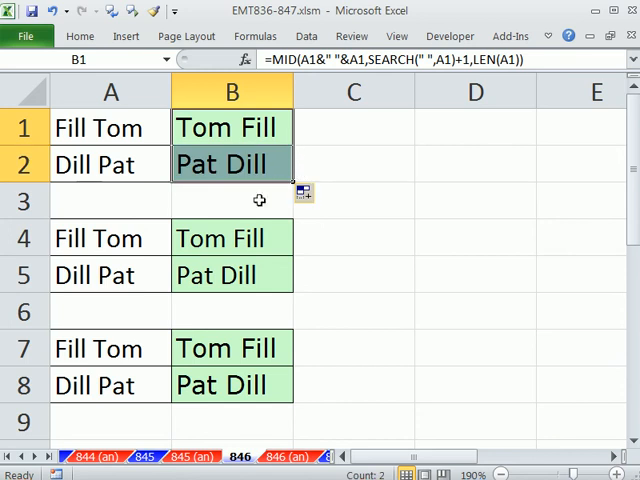
double_click(231, 164)
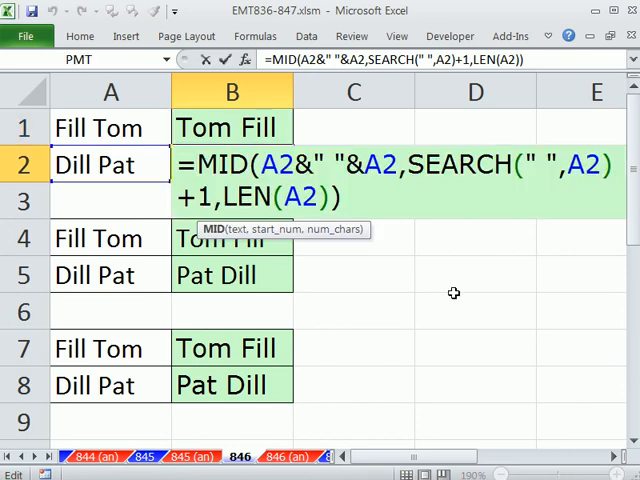